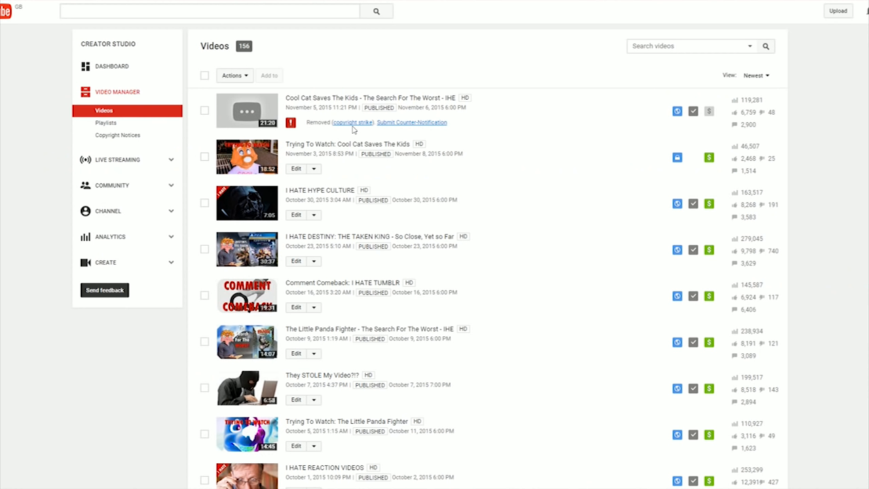
pyautogui.moveTo(391, 137)
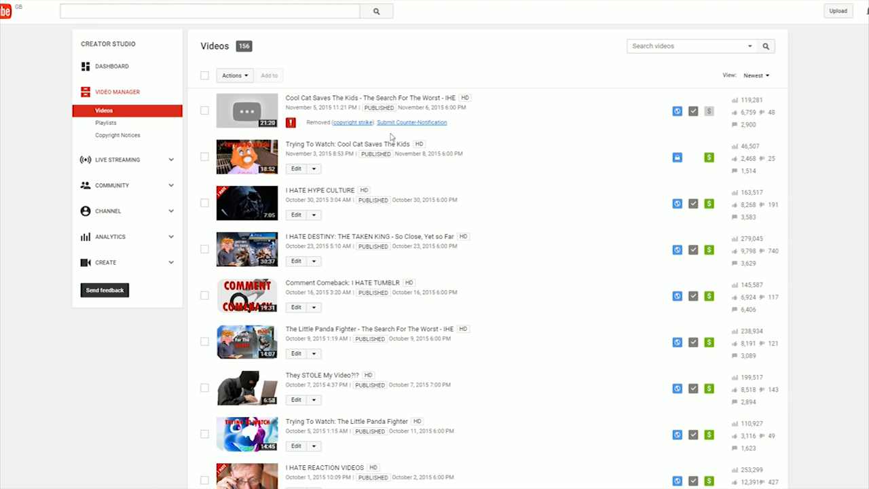
pyautogui.moveTo(421, 115)
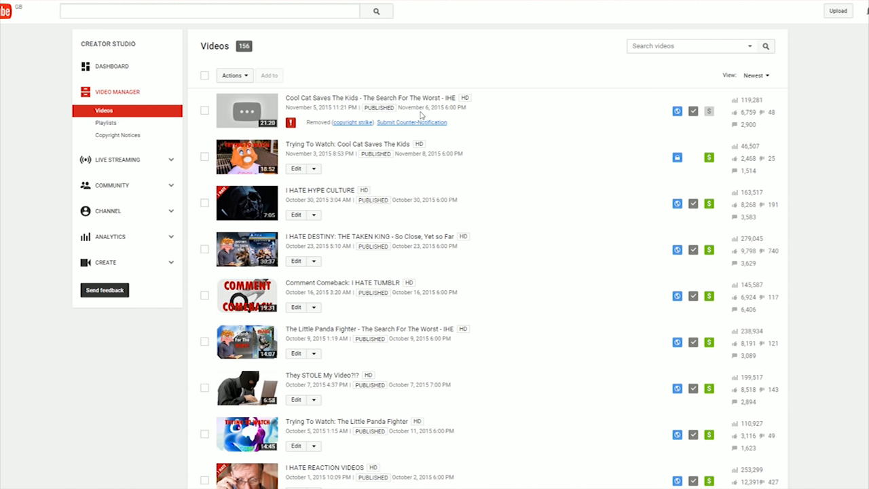
pyautogui.moveTo(421, 114)
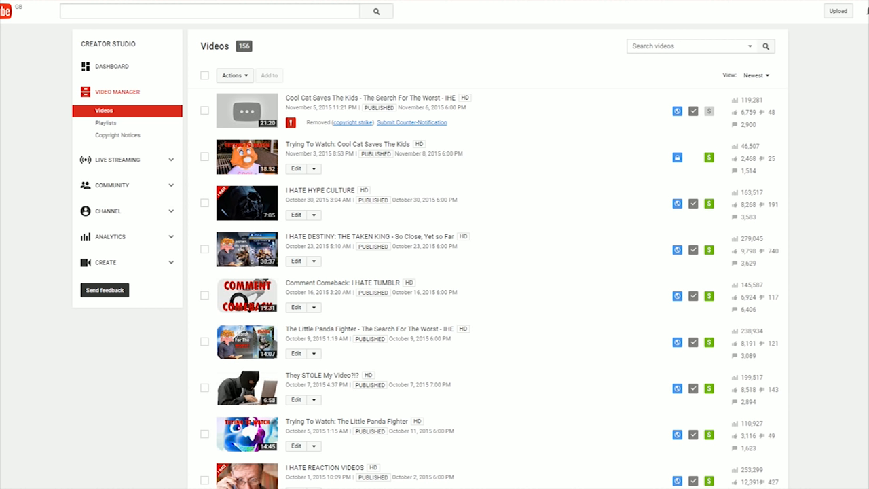
# - Open the copyright strike details for the removed Cool Cat video
pyautogui.click(350, 122)
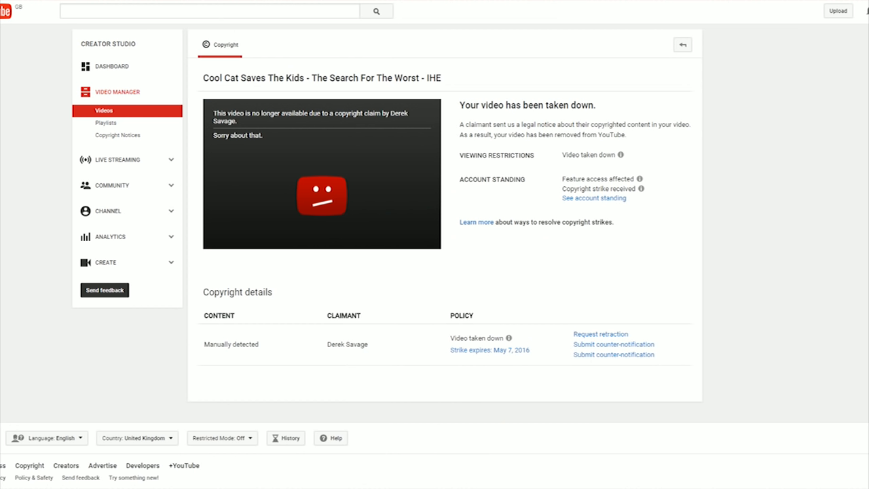
pyautogui.moveTo(392, 163)
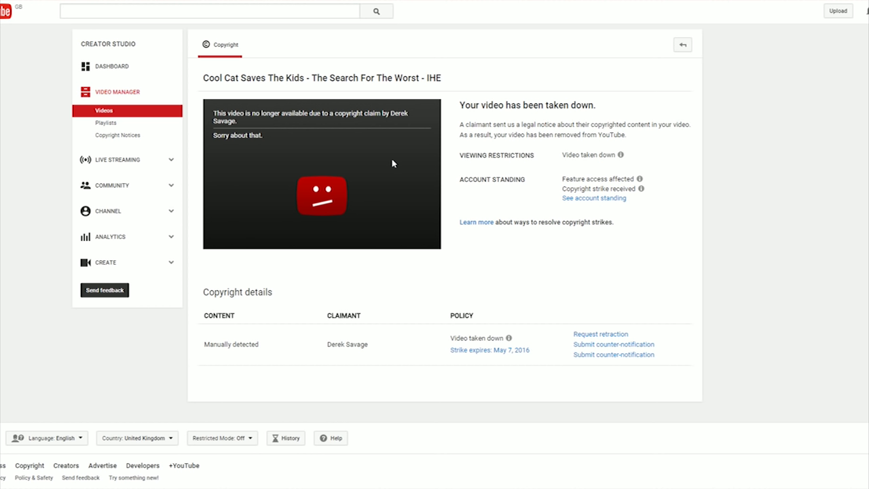
pyautogui.moveTo(506, 134)
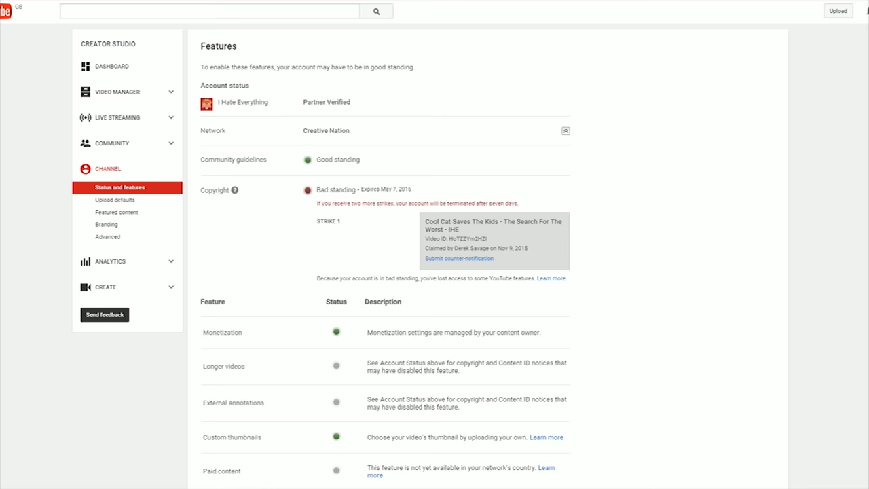
pyautogui.scroll(-3)
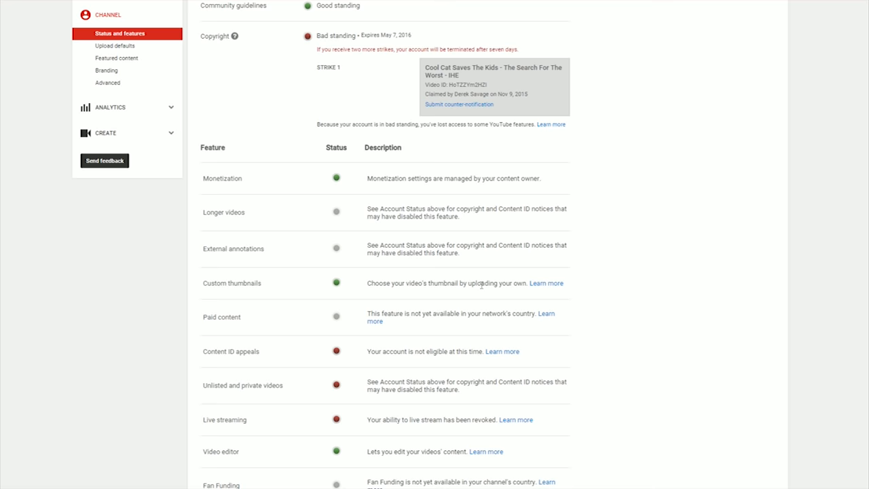
pyautogui.scroll(-3)
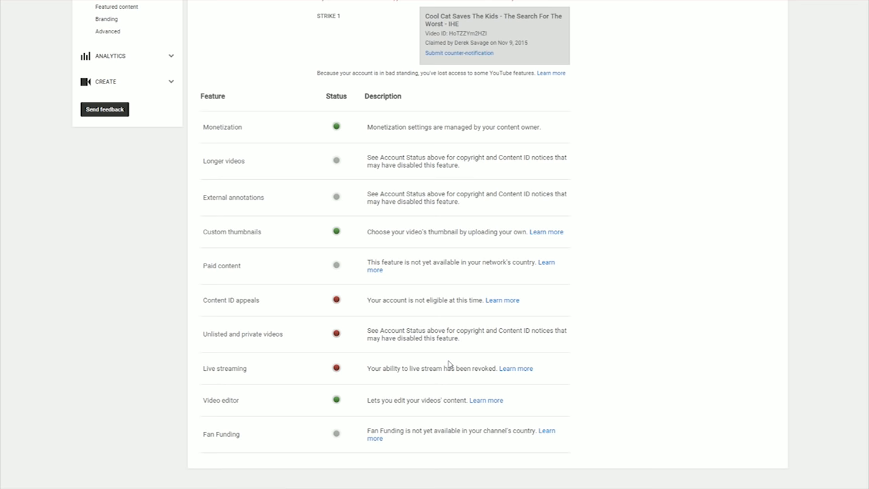
pyautogui.scroll(3)
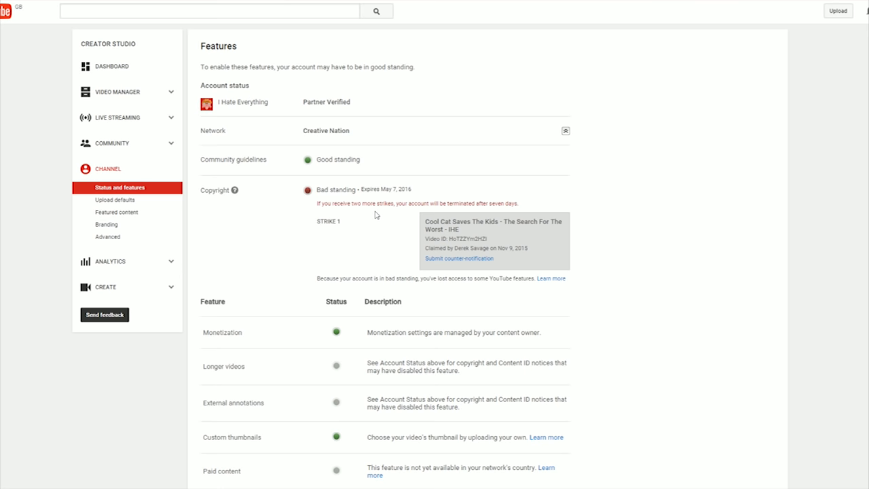
pyautogui.moveTo(506, 296)
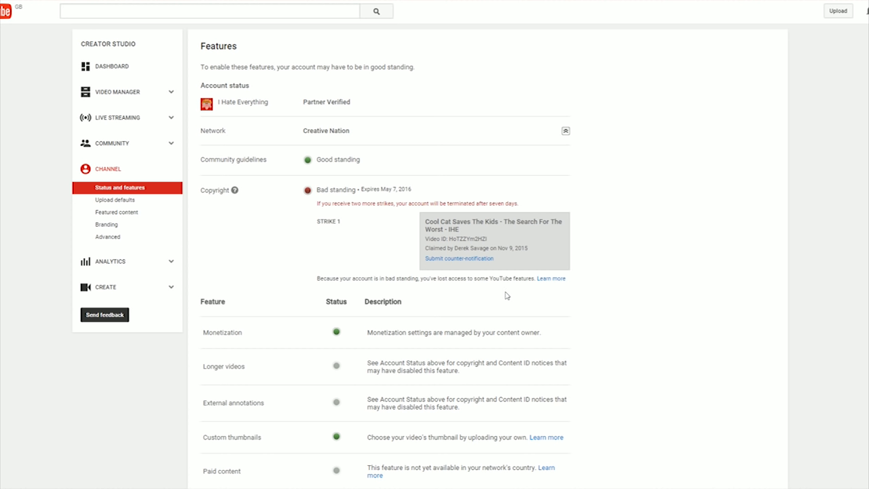
# - Return to the Video Manager uploads list and reopen the removed video's strike notice
pyautogui.click(118, 92)
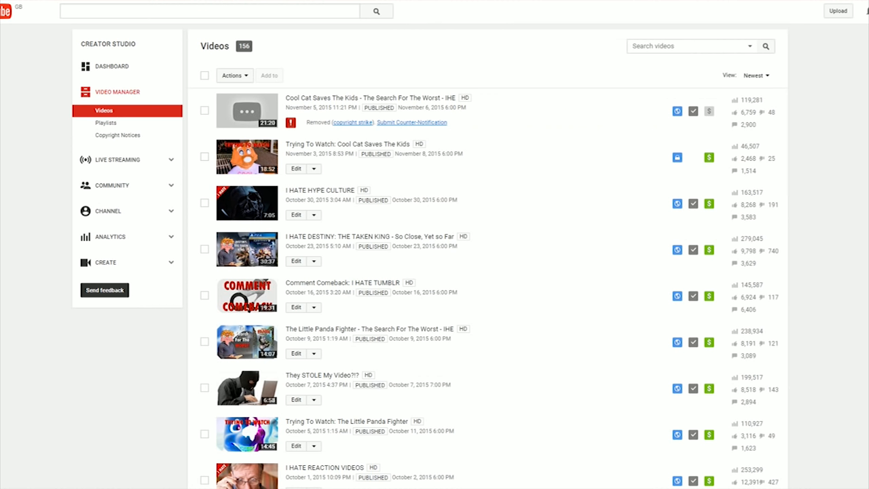
pyautogui.click(352, 123)
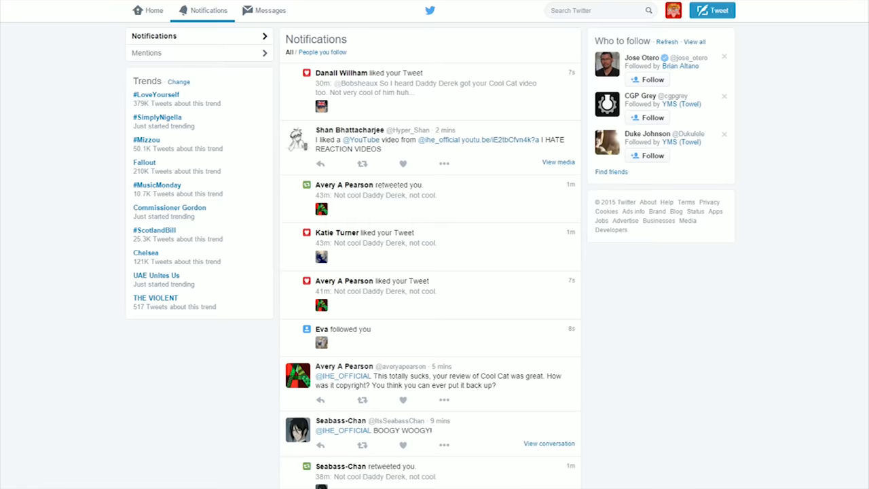
pyautogui.moveTo(356, 132)
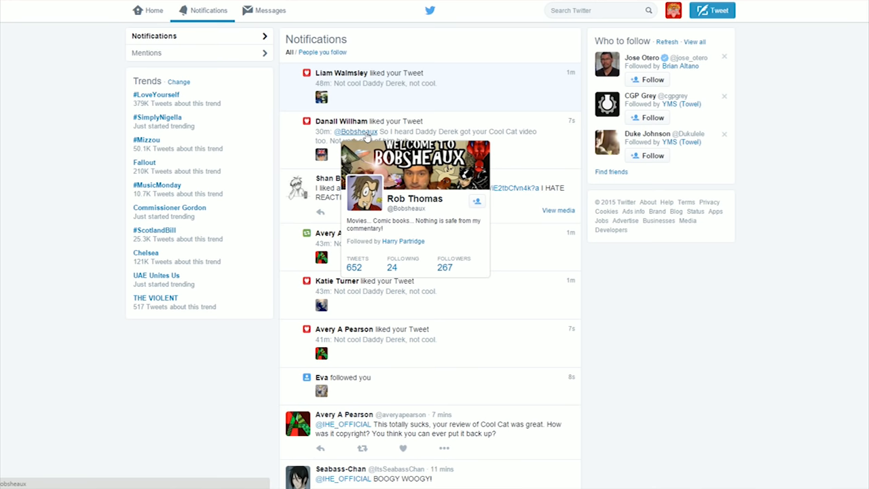
pyautogui.moveTo(396, 85)
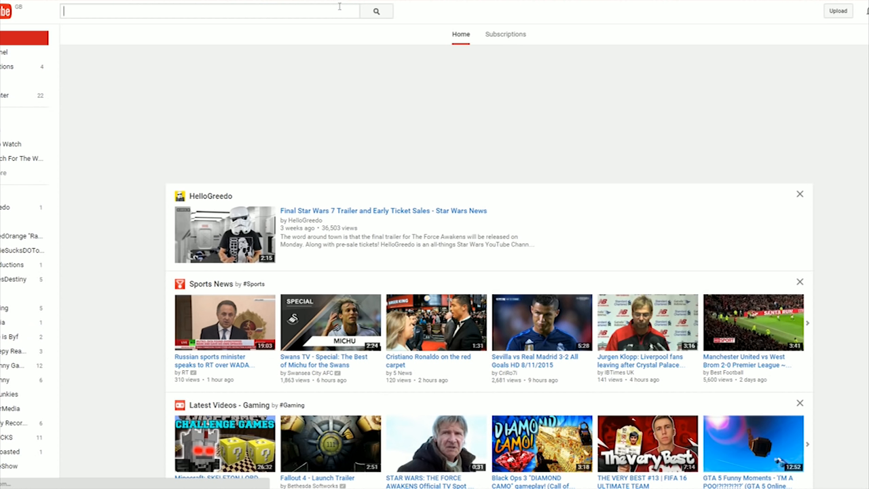
# - Search YouTube for 'yms cool cat' and return to the results list
pyautogui.write('ym')
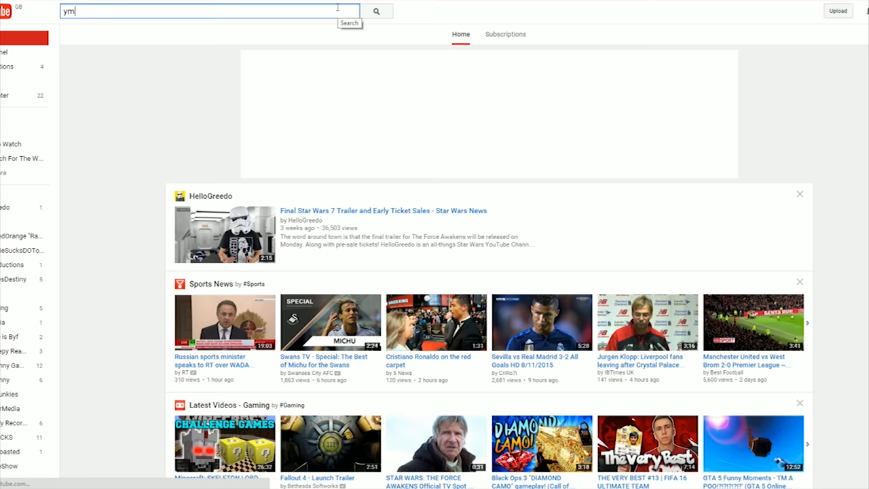
pyautogui.click(375, 11)
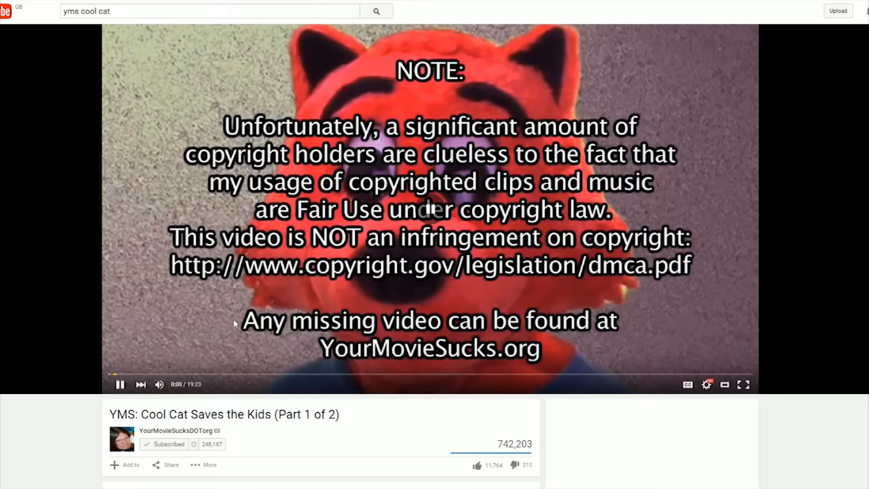
pyautogui.click(375, 11)
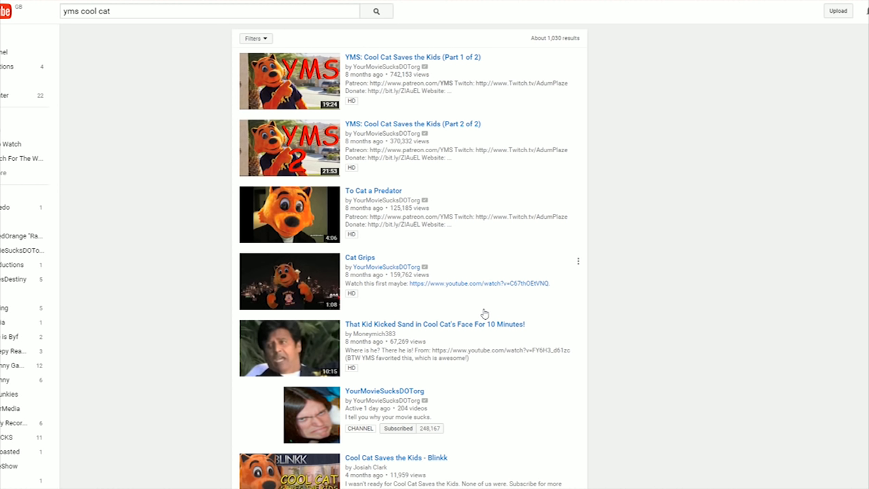
pyautogui.moveTo(534, 306)
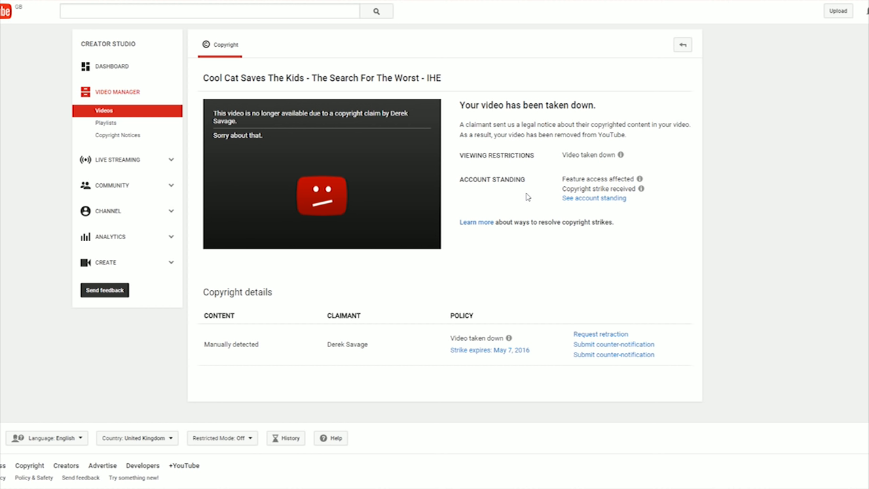
pyautogui.moveTo(390, 77)
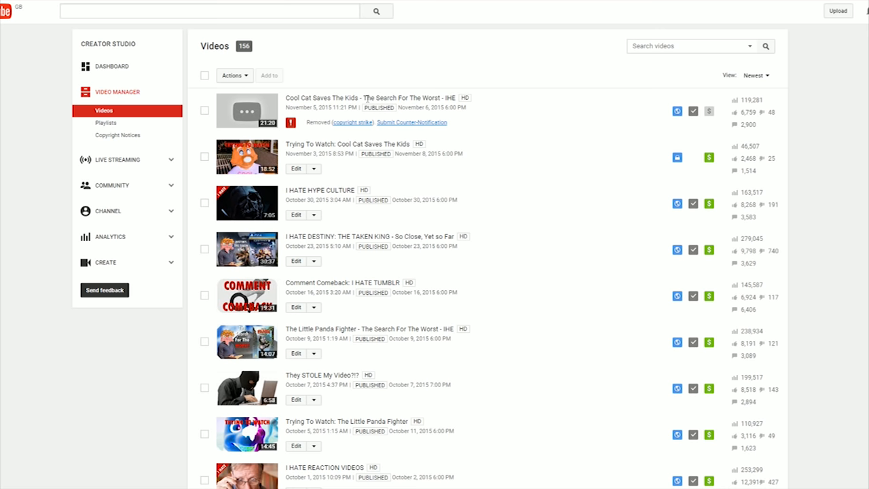
pyautogui.moveTo(683, 120)
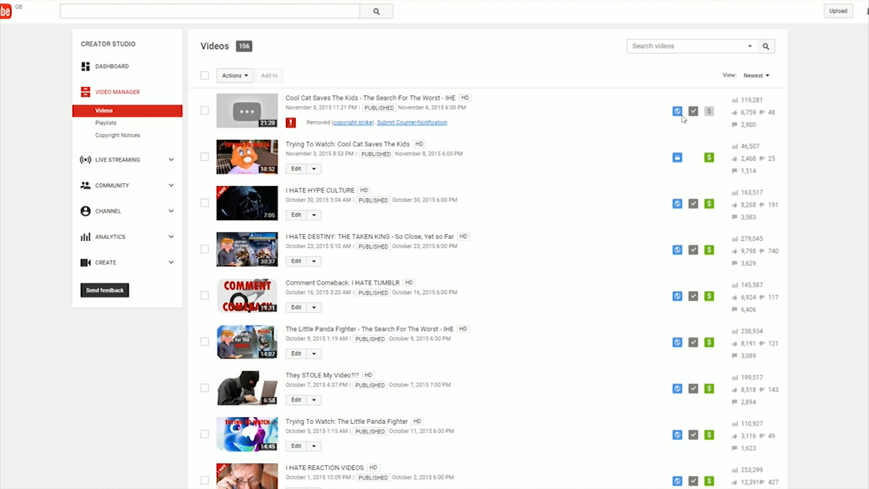